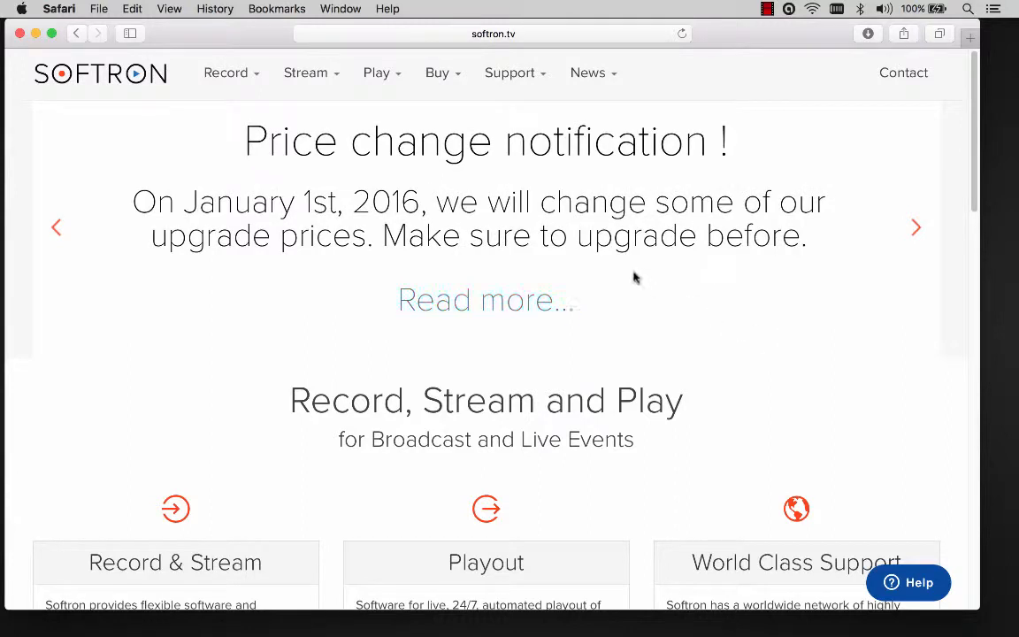
# - Reach the OnTheAir CG 3.1.1 download details via Support > Downloads on softron.tv
pyautogui.click(510, 72)
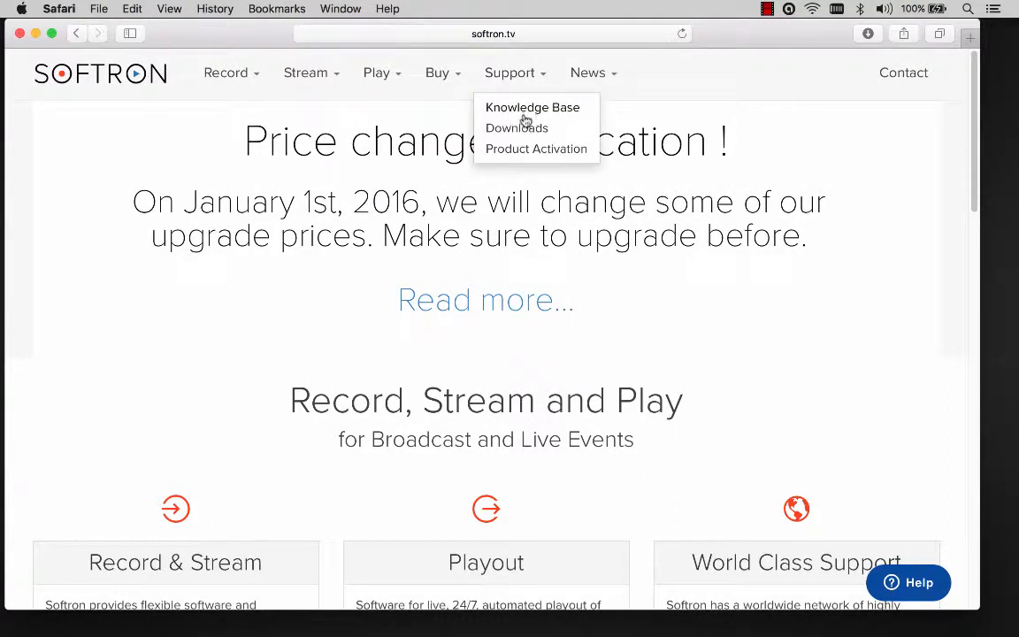
pyautogui.click(517, 127)
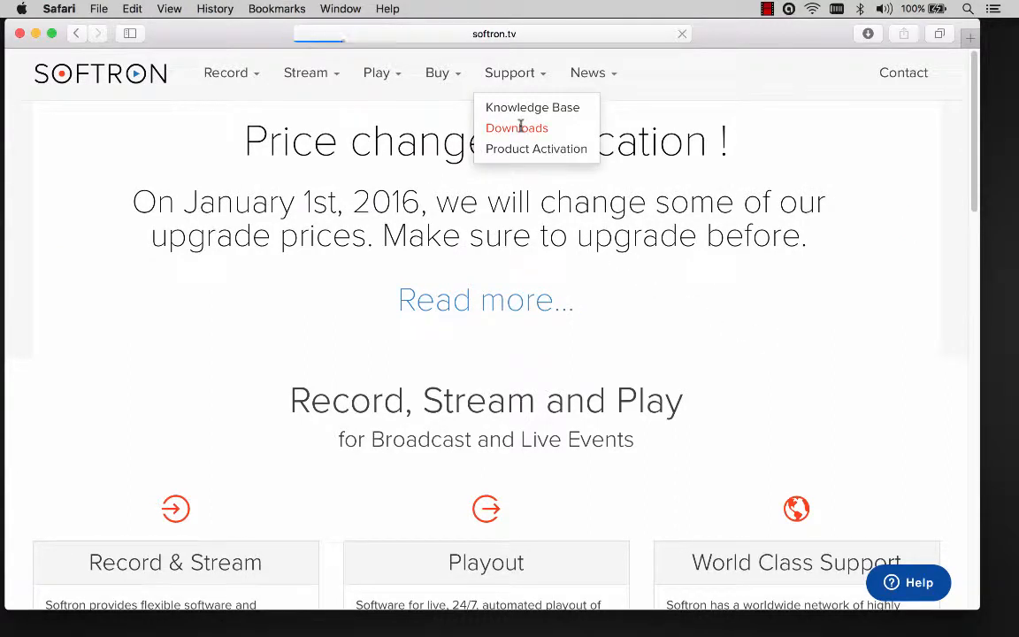
pyautogui.click(516, 127)
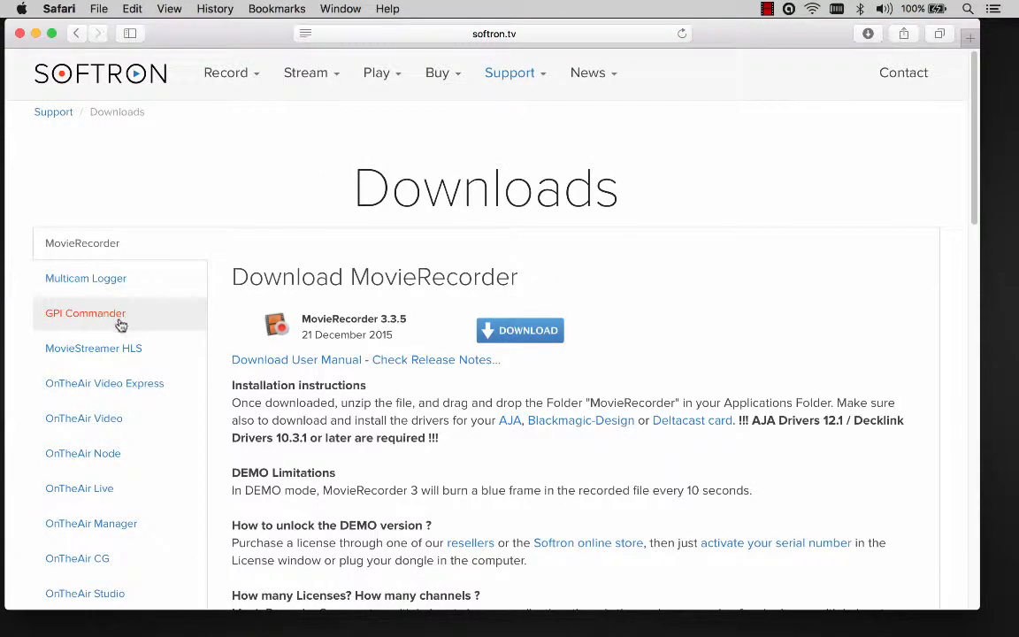
pyautogui.moveTo(78, 559)
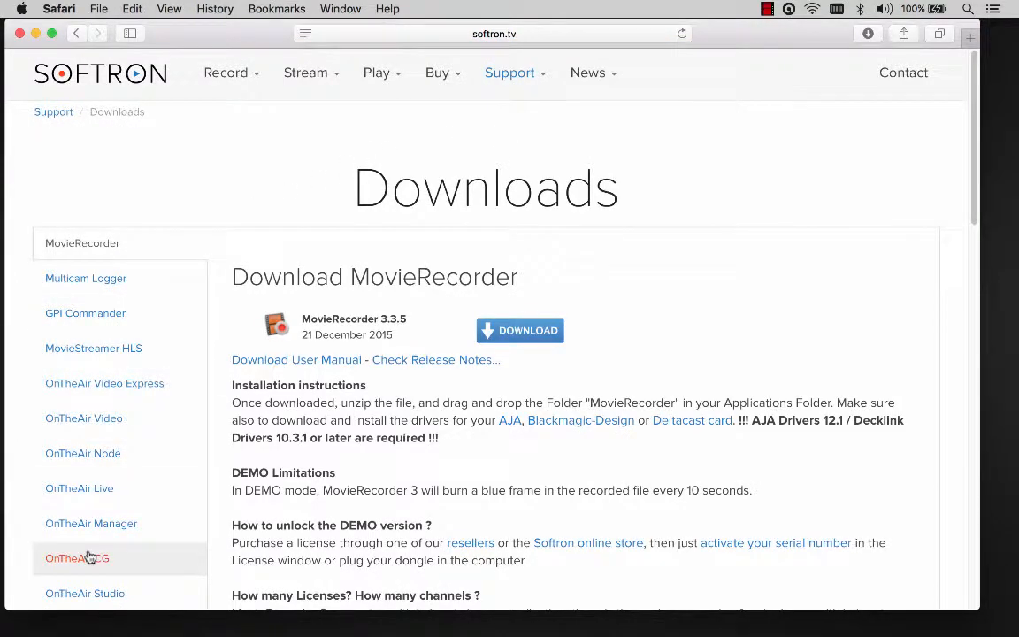
pyautogui.click(78, 557)
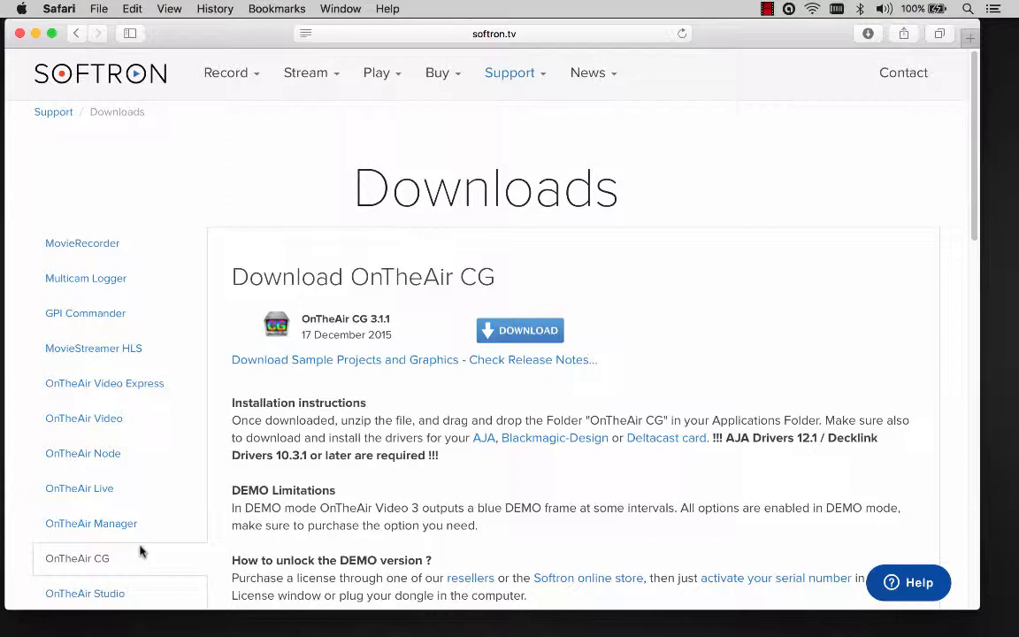
pyautogui.click(521, 331)
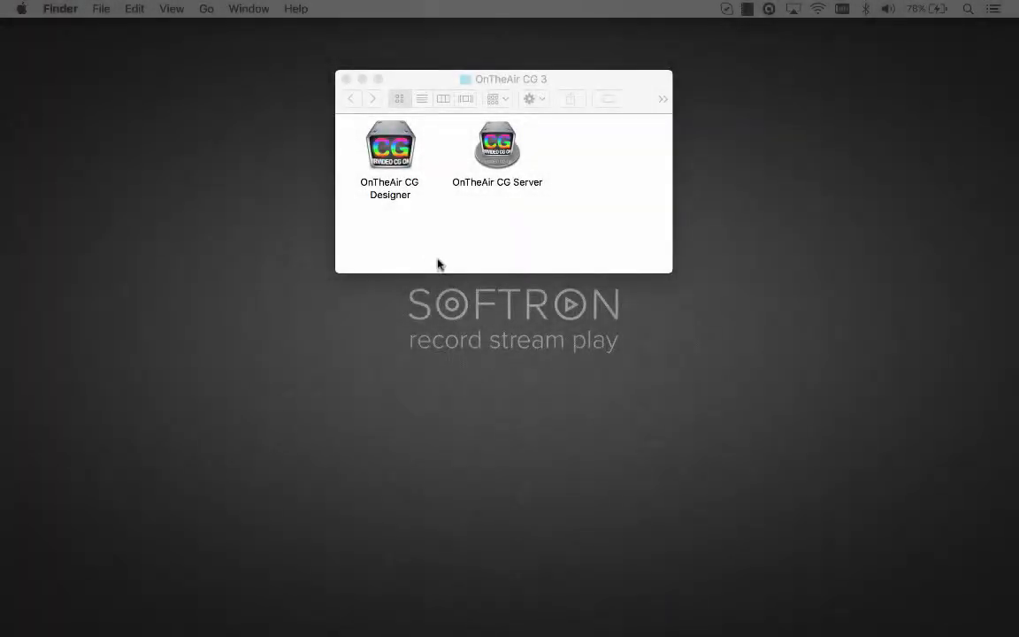
# - Launch the OnTheAir CG Designer application from the OnTheAir CG 3 Finder folder
pyautogui.click(389, 145)
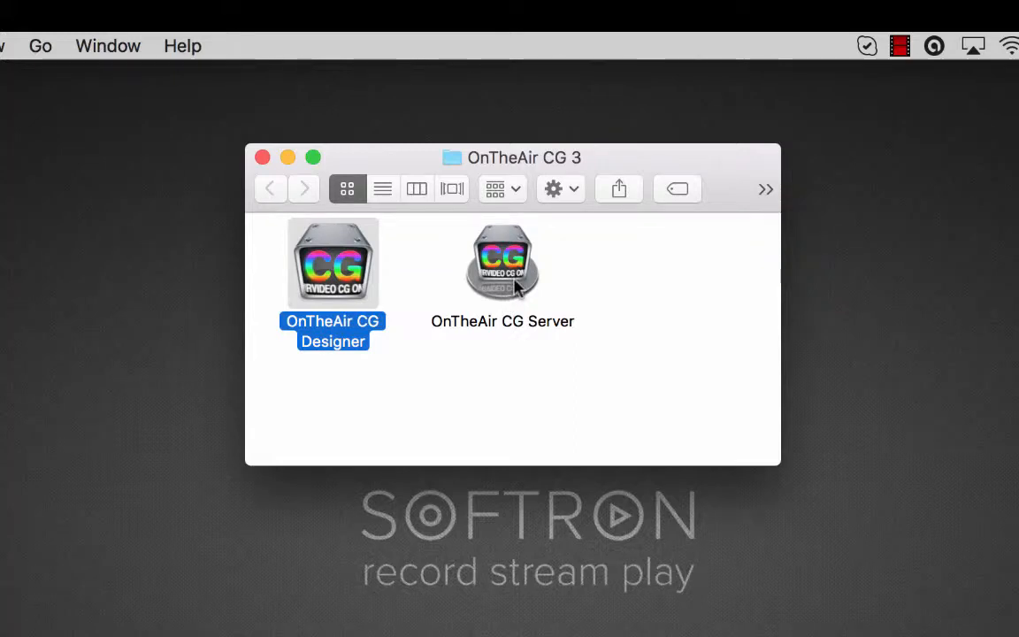
pyautogui.click(503, 262)
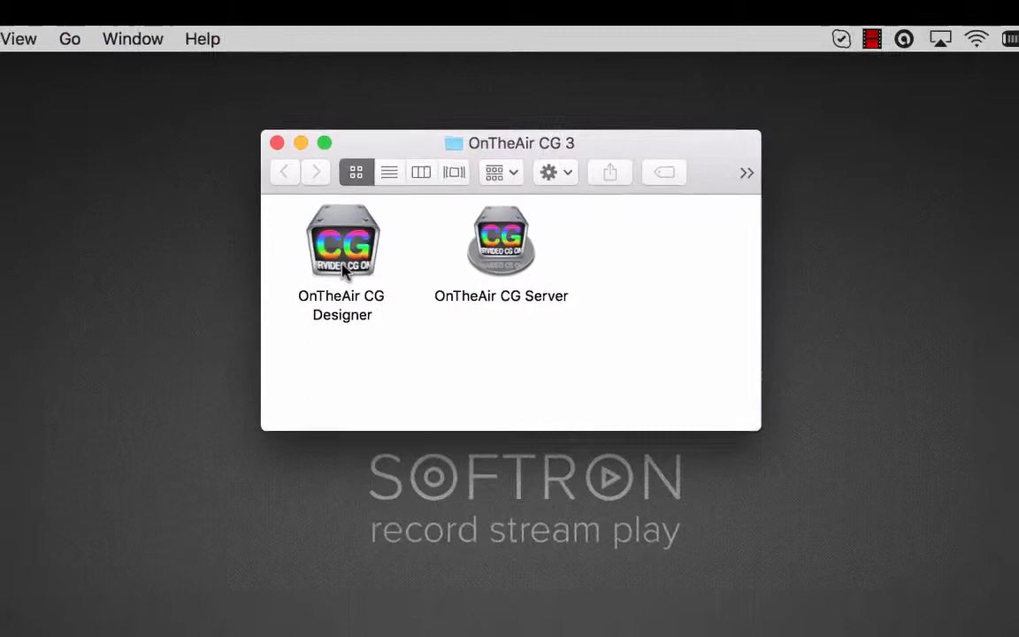
pyautogui.doubleClick(342, 240)
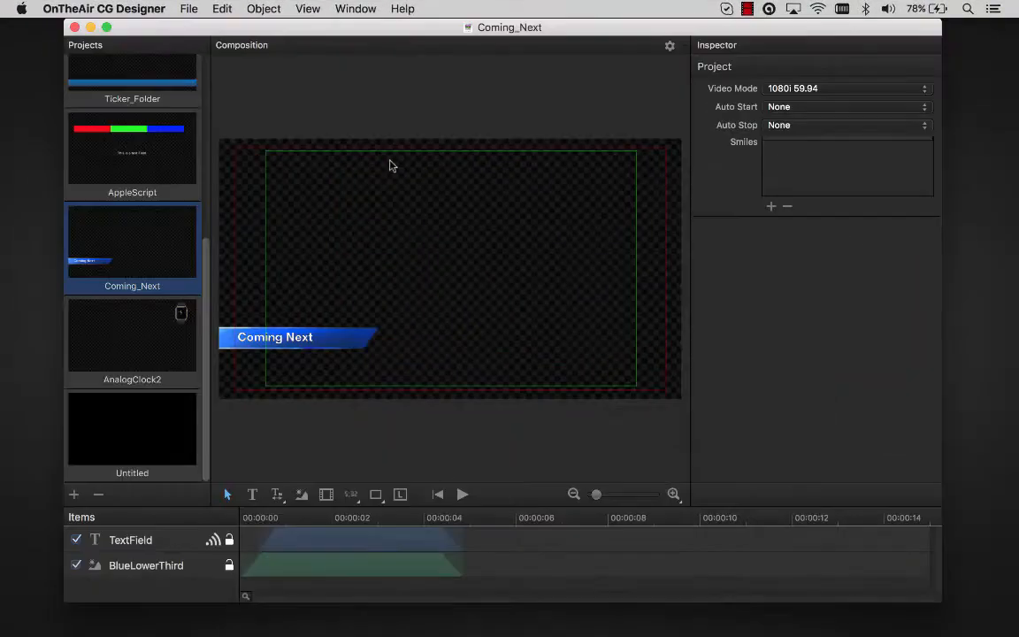
# - Browse the AnalogClock2 project, then show the empty Untitled project in the Projects sidebar
pyautogui.click(131, 340)
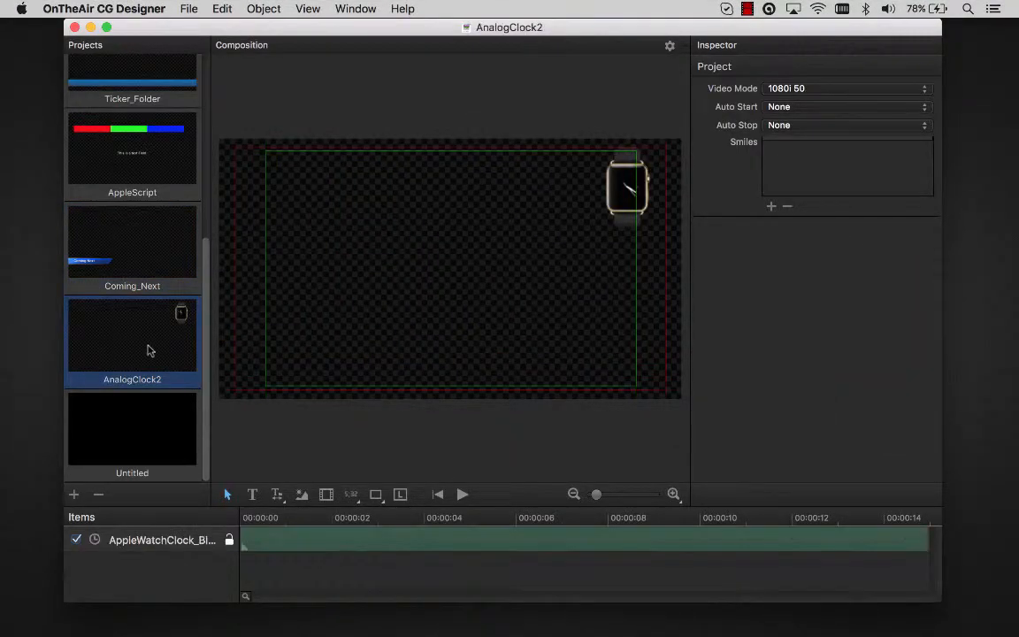
pyautogui.click(131, 430)
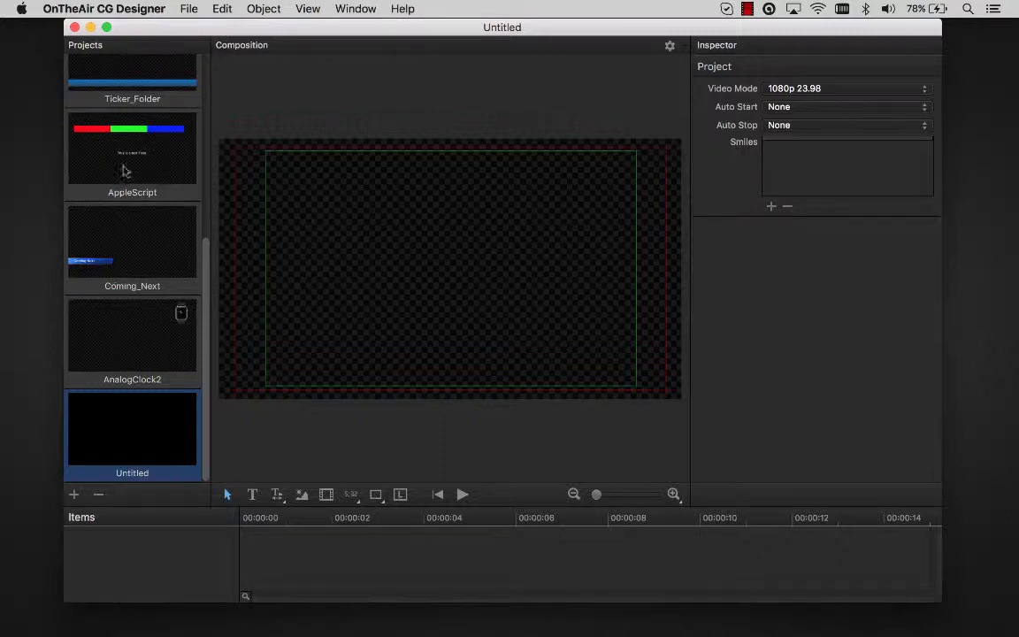
pyautogui.doubleClick(131, 151)
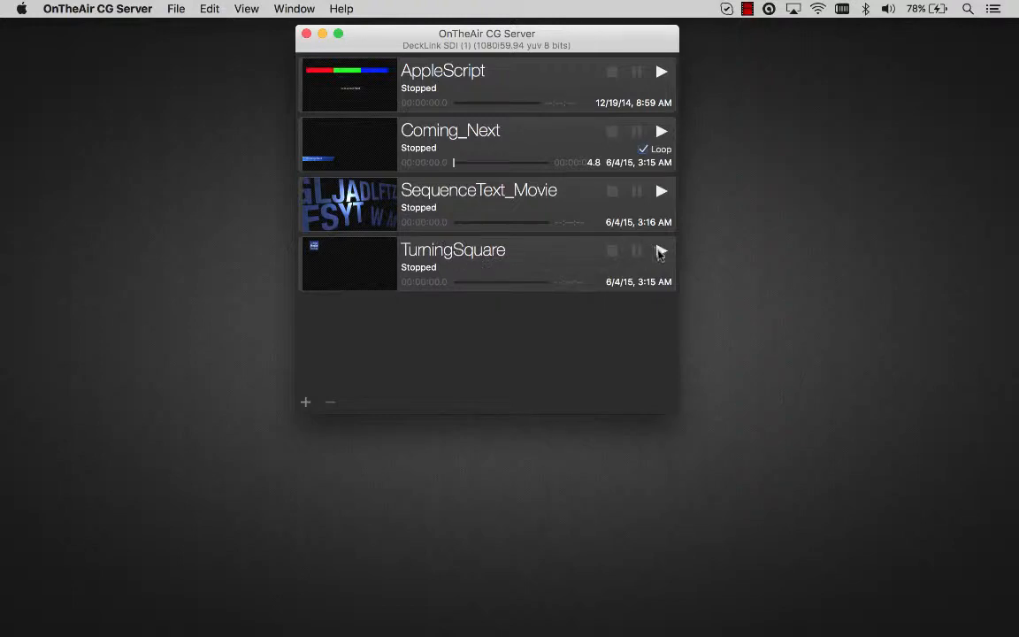
# - Play TurningSquare and AppleScript, then pause TurningSquare, leaving Coming_Next and SequenceText_Movie stopped
pyautogui.click(662, 252)
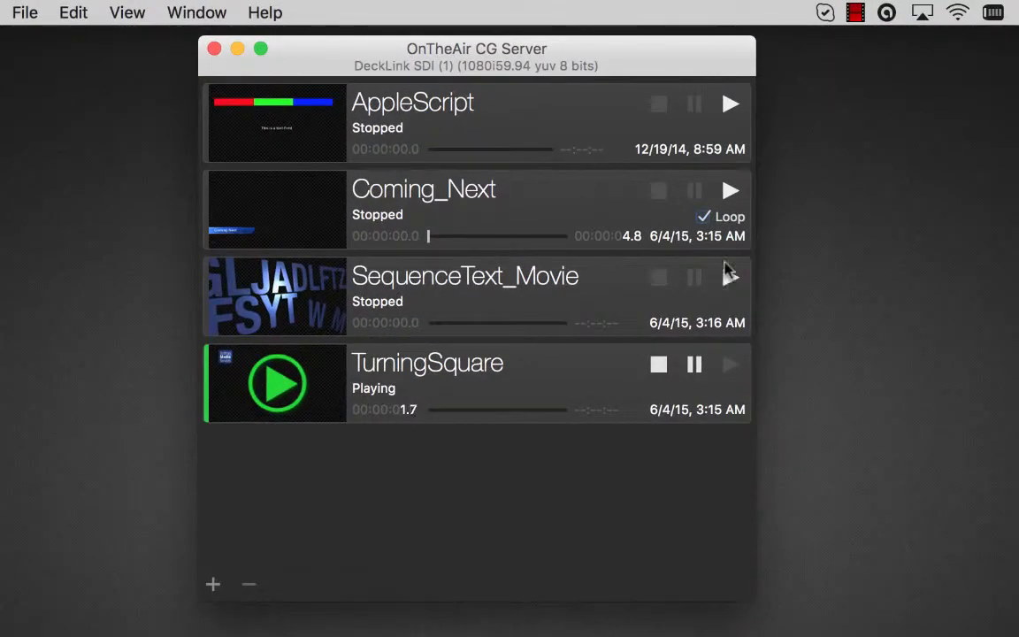
pyautogui.click(728, 191)
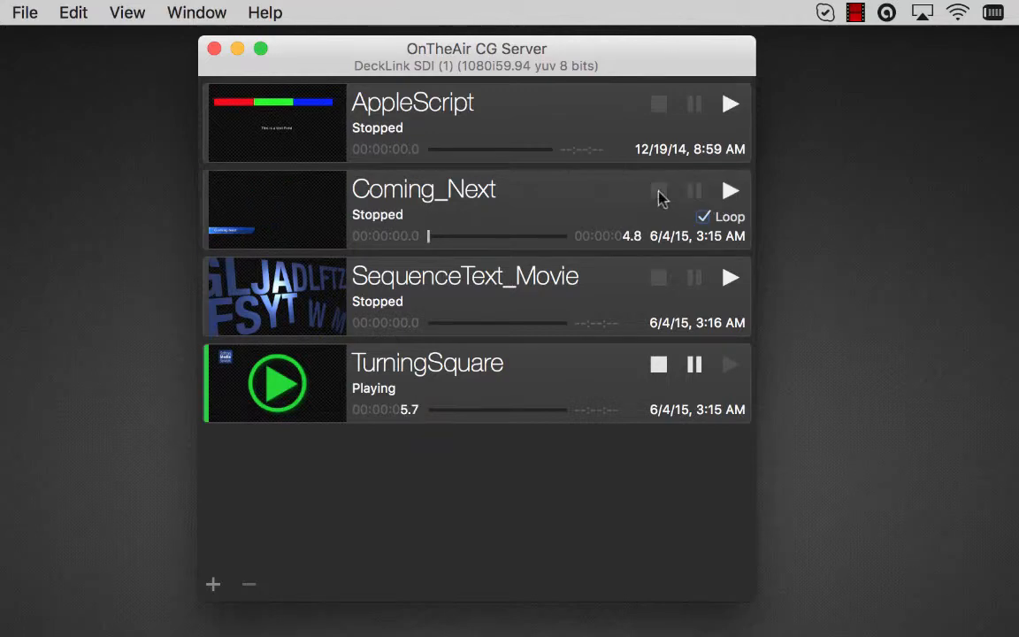
pyautogui.click(729, 103)
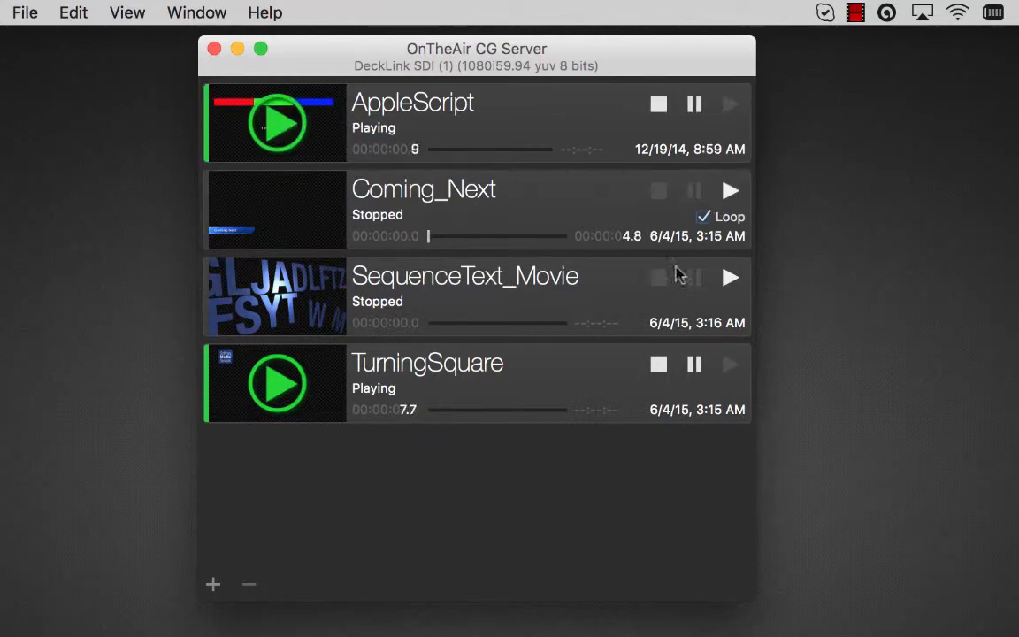
pyautogui.click(694, 364)
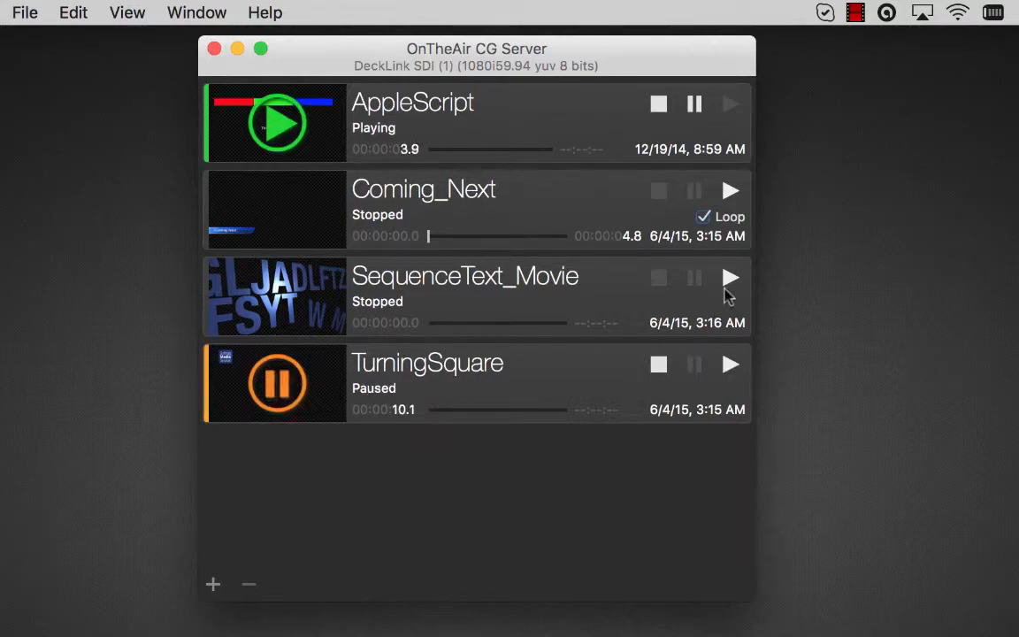